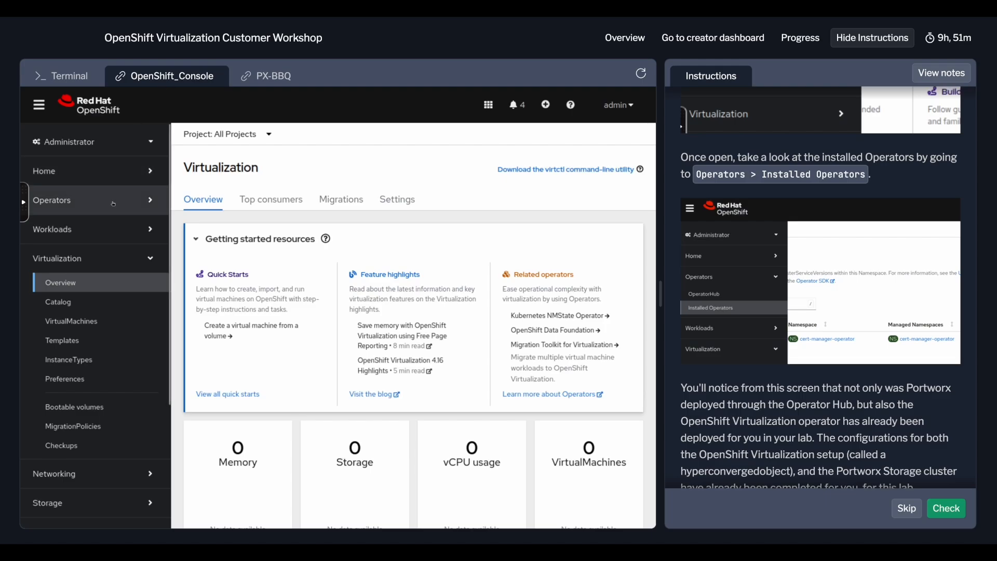
Step: Expand Operators in the console navigation and show the Installed Operators list
left_click(51, 200)
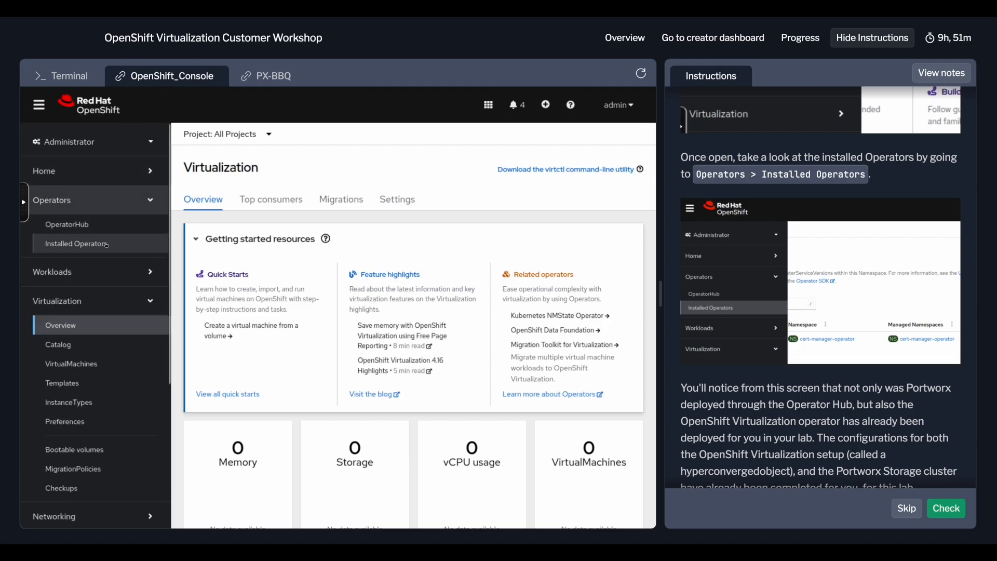
left_click(76, 243)
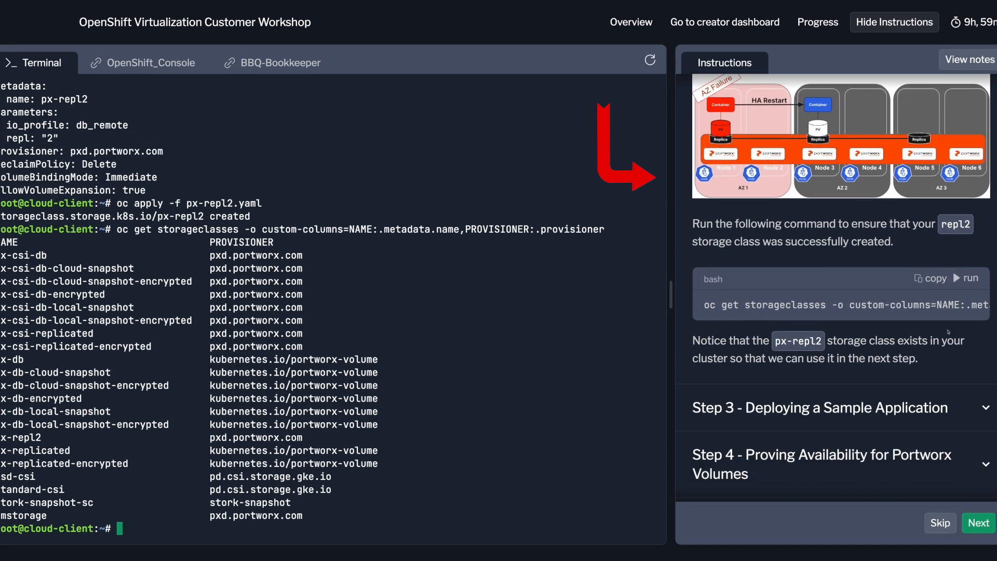
Step: Run 'oc create ns bbq-bookkeeper' from the lab instructions to create the namespace
scroll("down", 3)
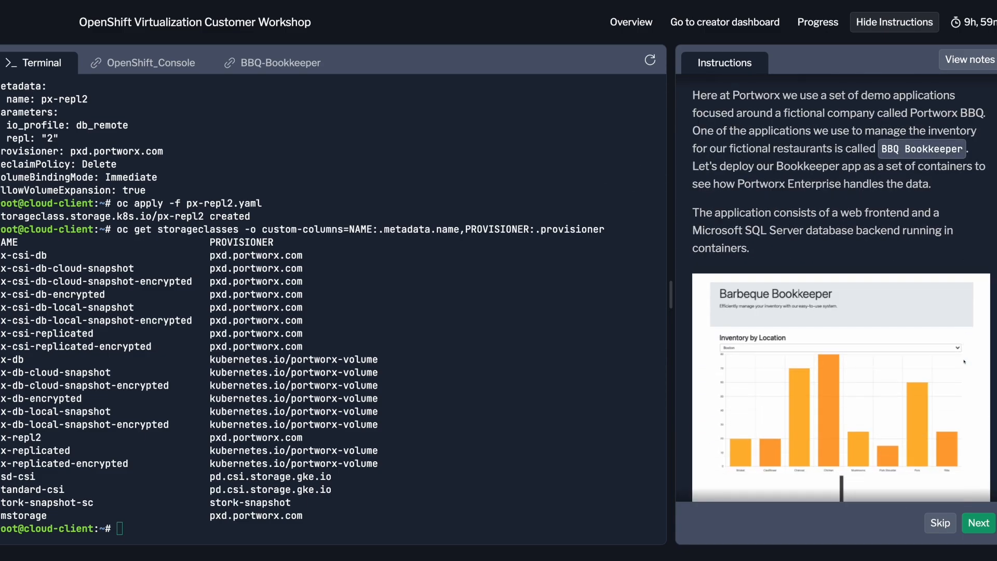
scroll("down", 3)
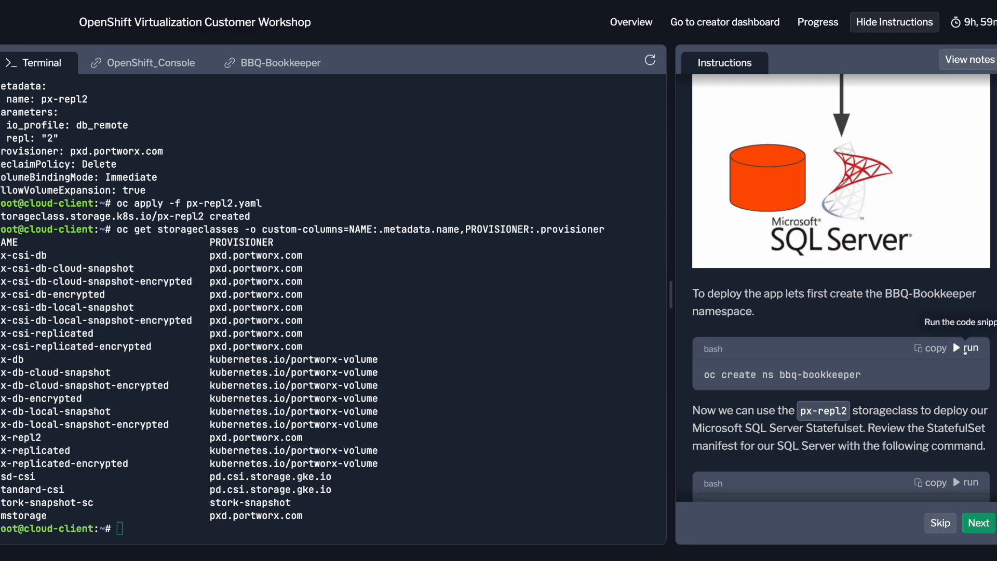
left_click(967, 348)
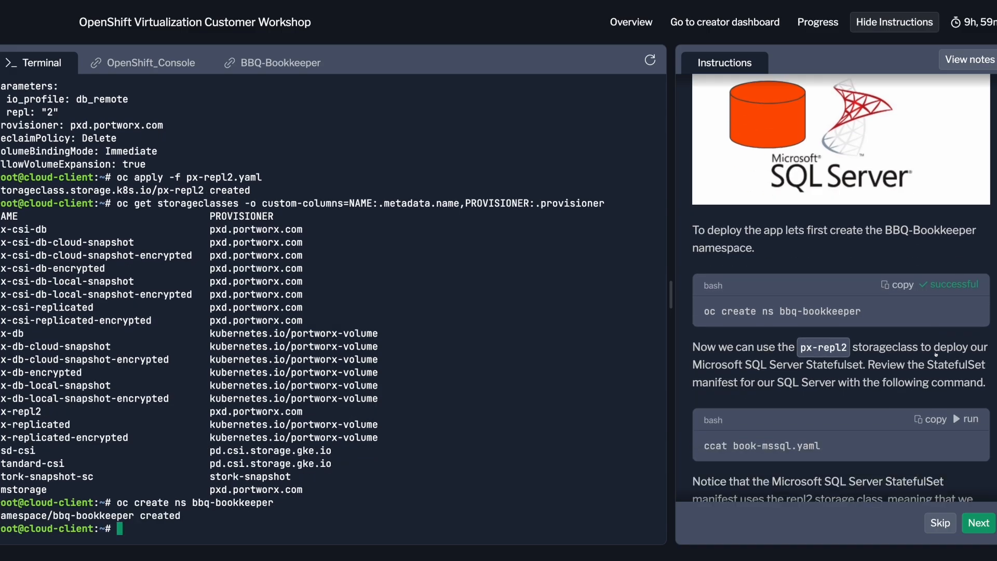
scroll("down", 3)
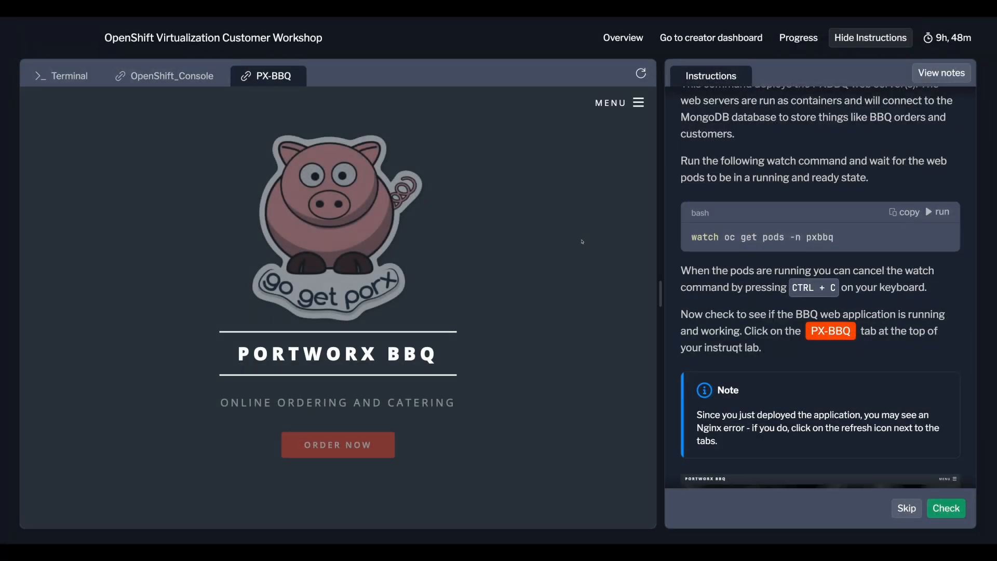
Step: Browse through the Portworx BBQ online ordering menu
scroll("down", 3)
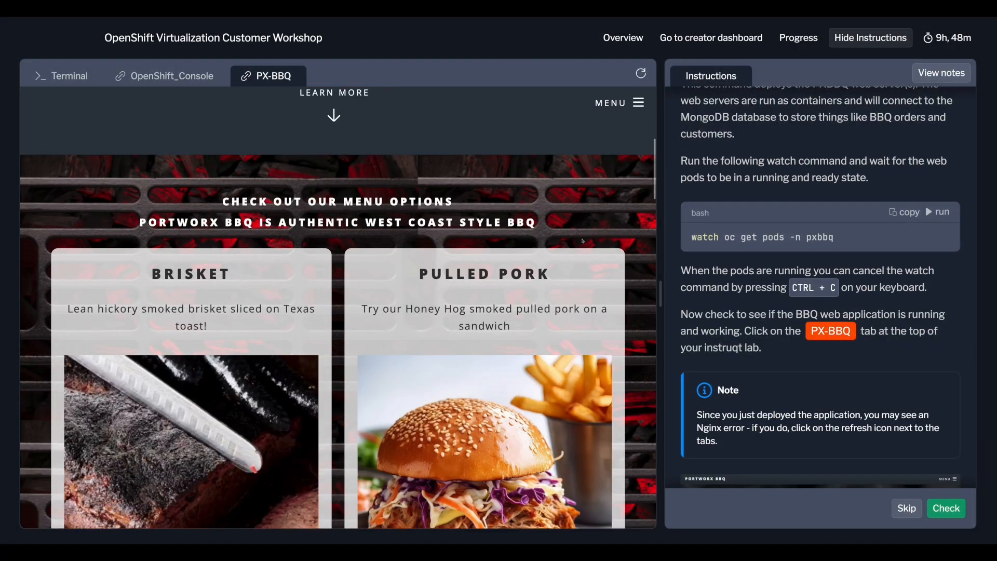
scroll("down", 3)
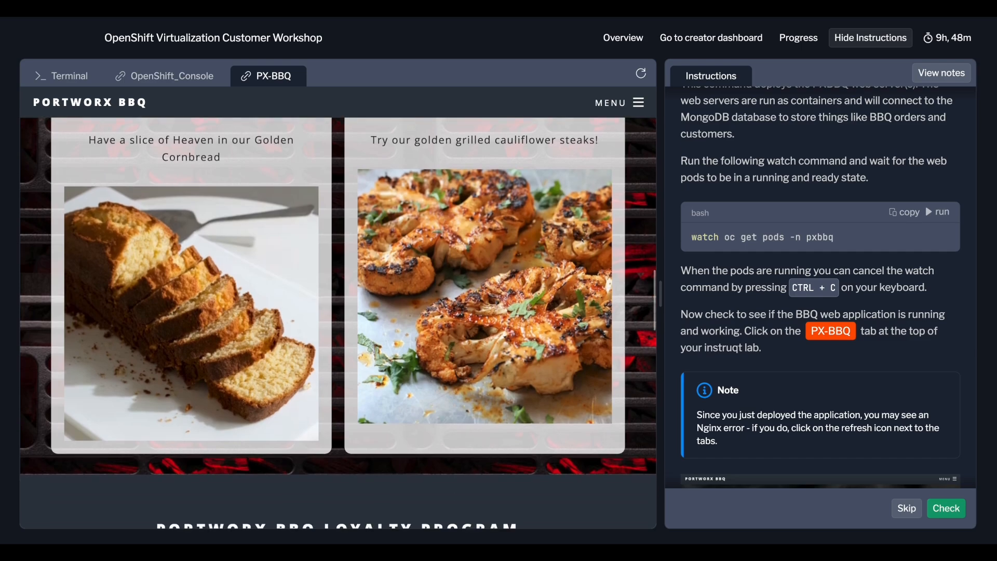
left_click(609, 103)
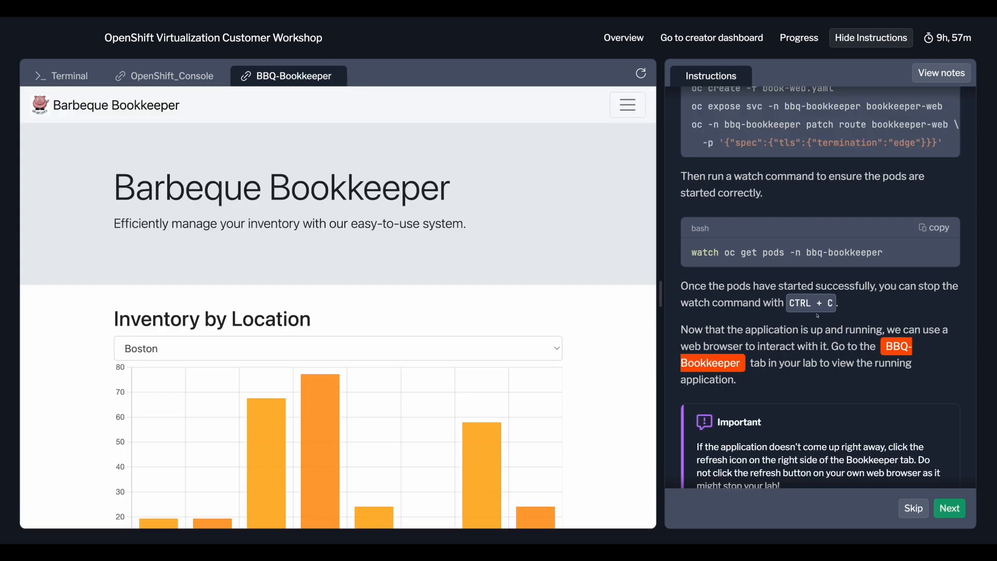
Step: Switch Bookkeeper's Inventory by Location to a city other than Boston
scroll("down", 3)
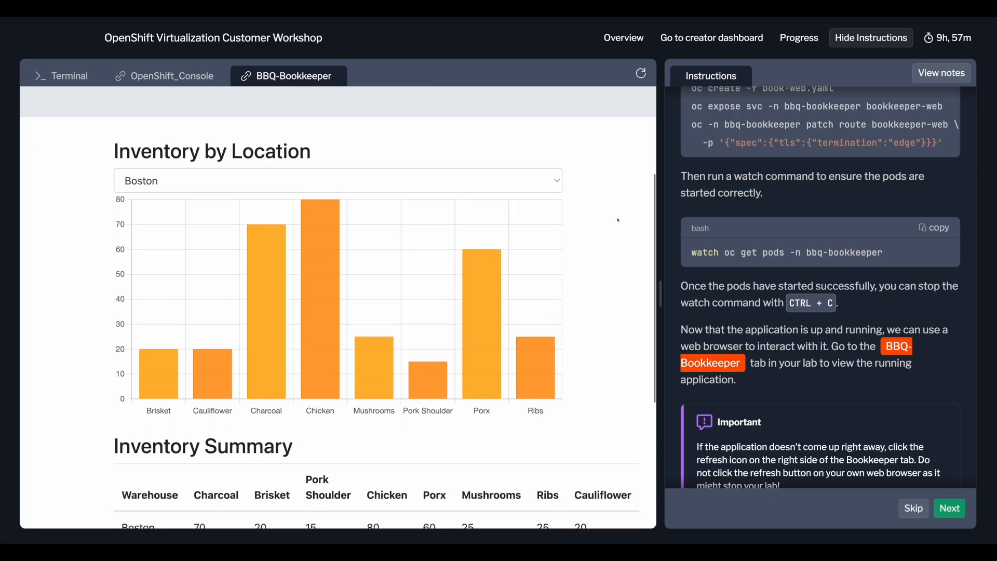
left_click(337, 180)
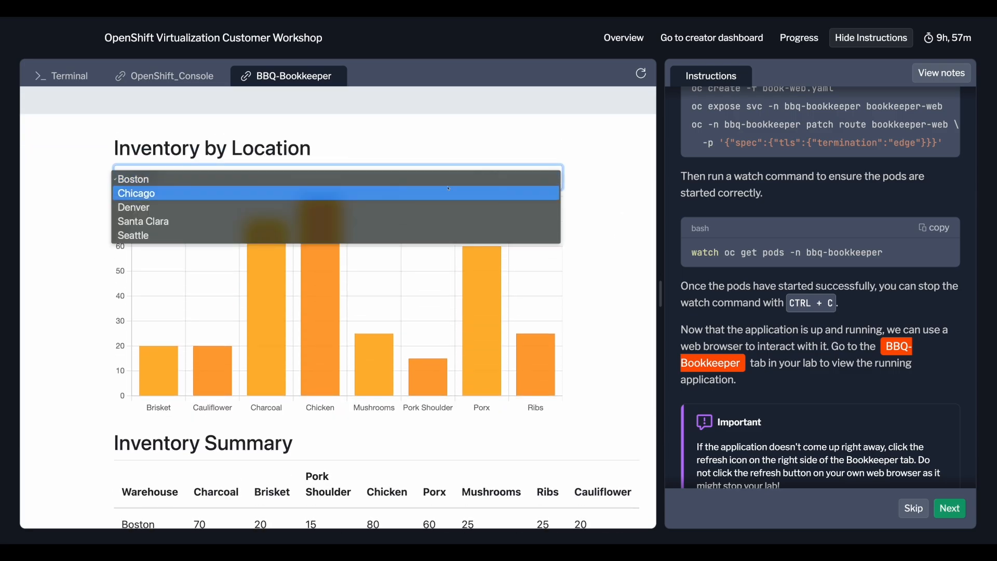
left_click(61, 76)
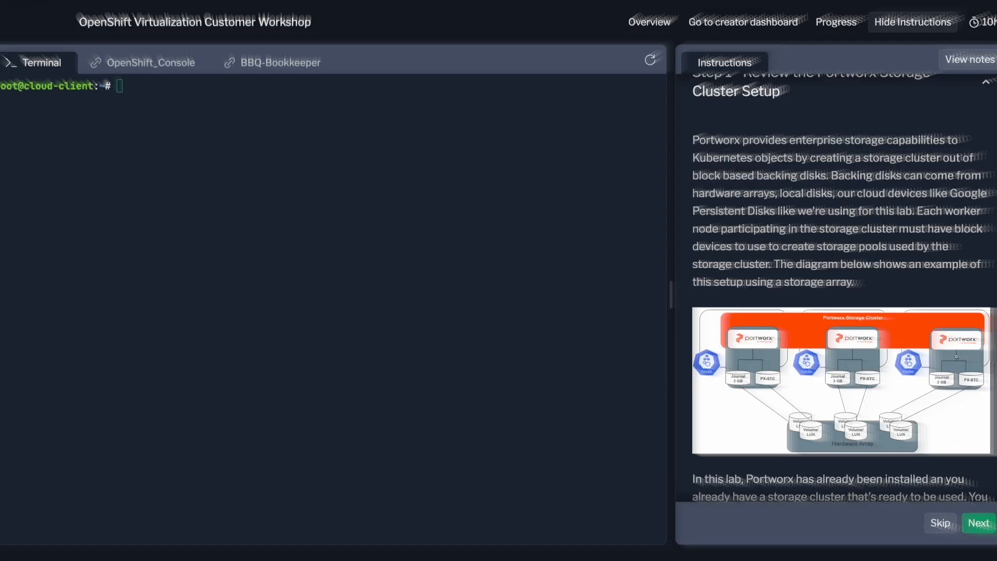
Step: Run 'pxctl status --color' and review the three online nodes and 150 GiB capacity
scroll("down", 3)
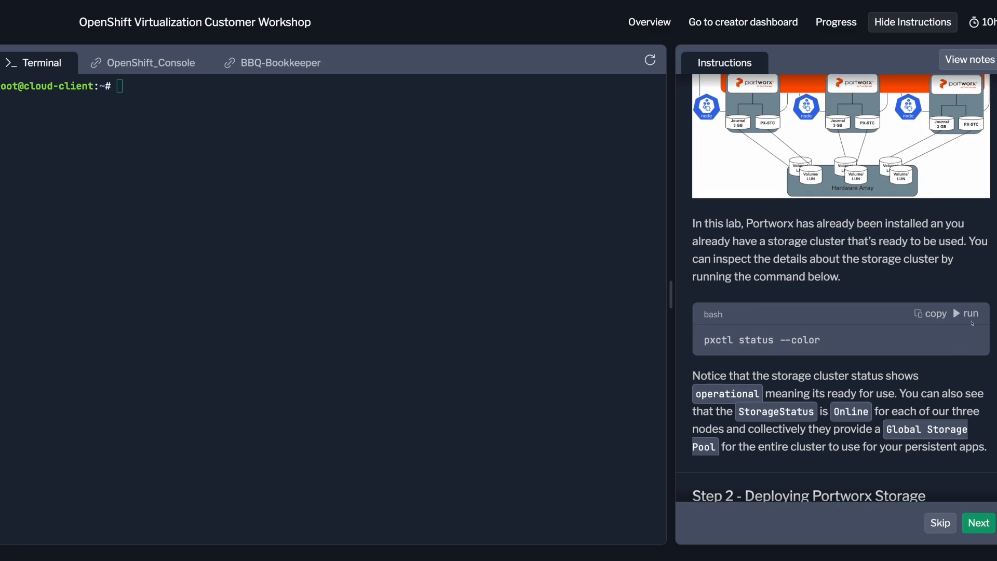
left_click(969, 314)
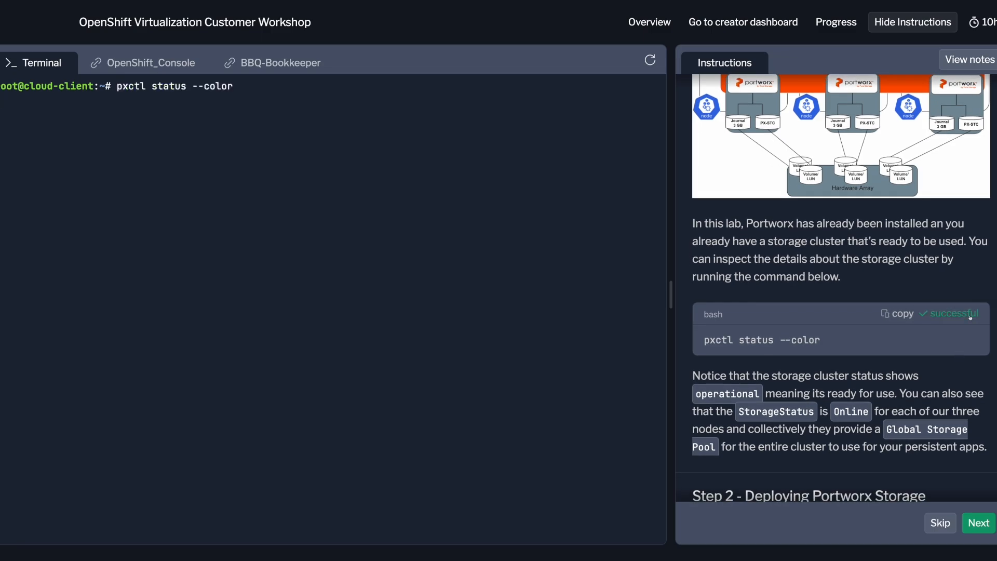
left_click(965, 312)
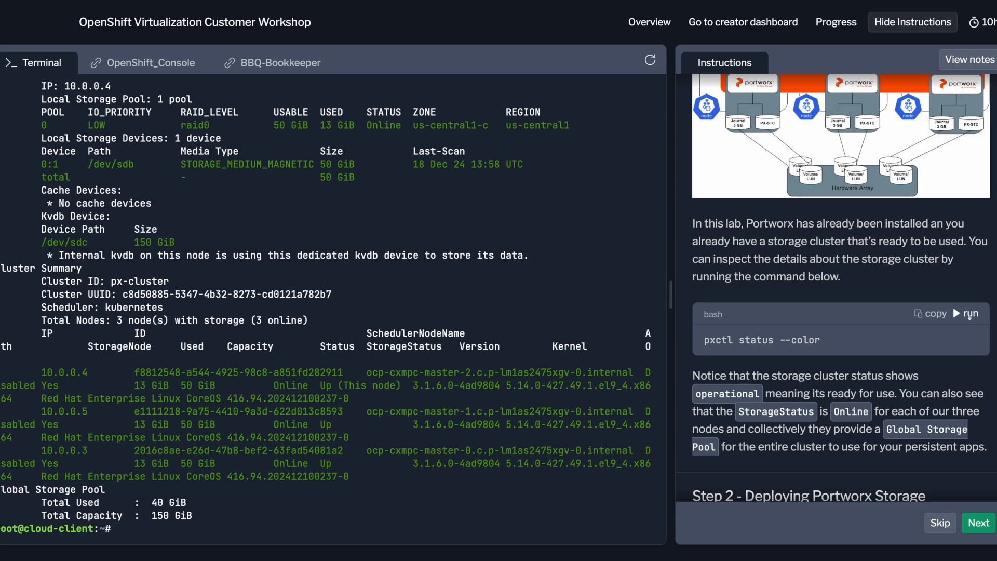
scroll("down", 3)
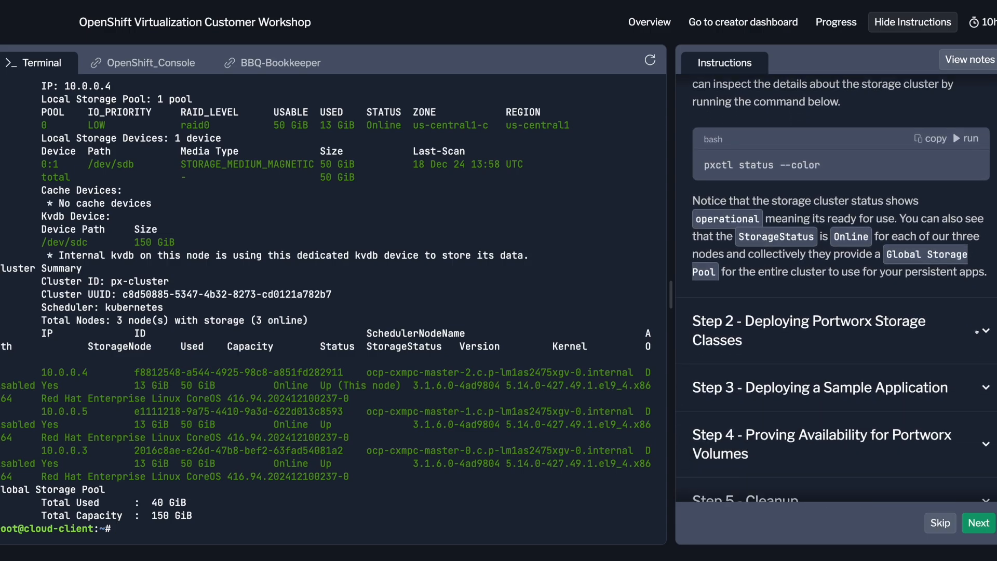
Step: Expand the storage classes step and display the px-repl2.yaml manifest
left_click(809, 331)
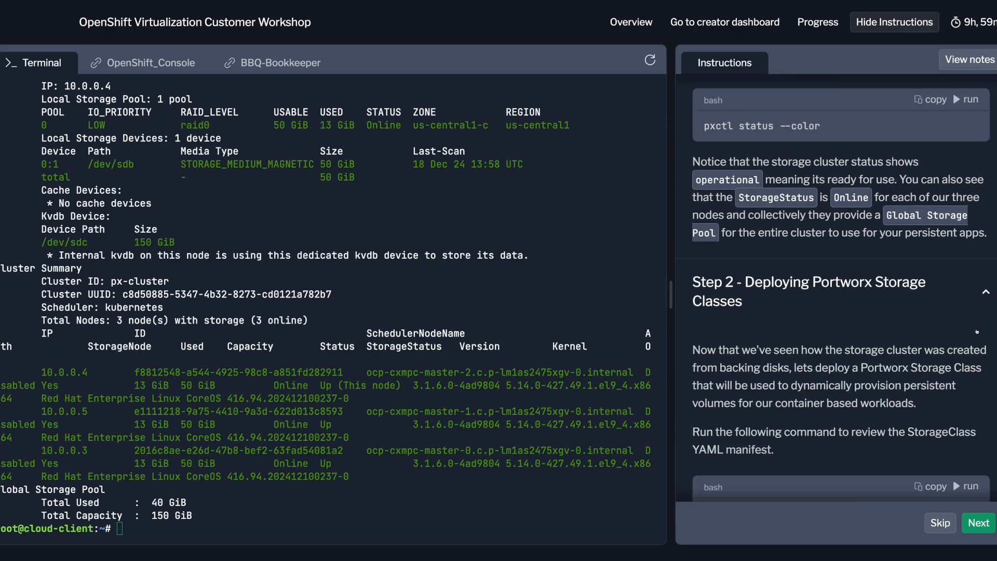
scroll("down", 3)
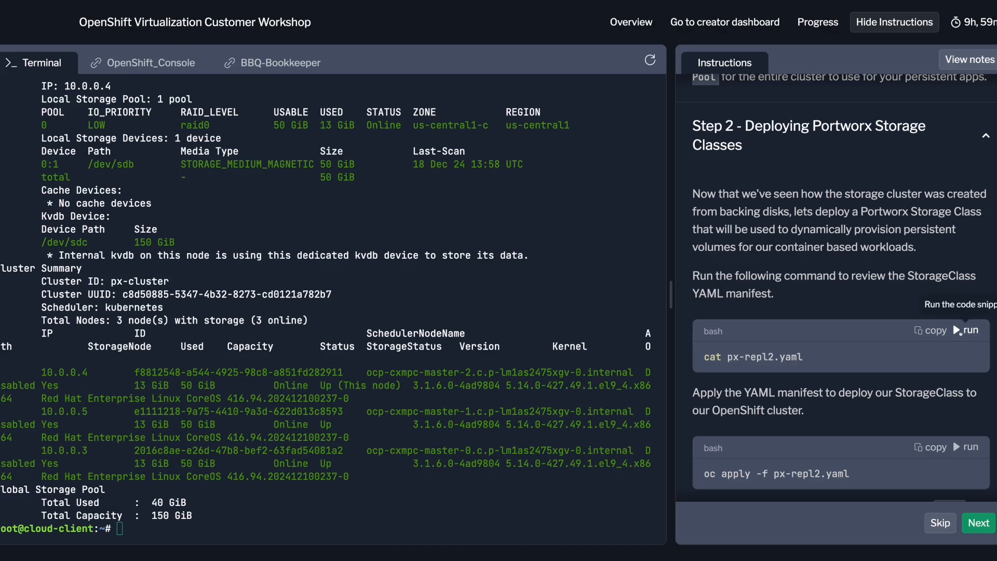
left_click(150, 63)
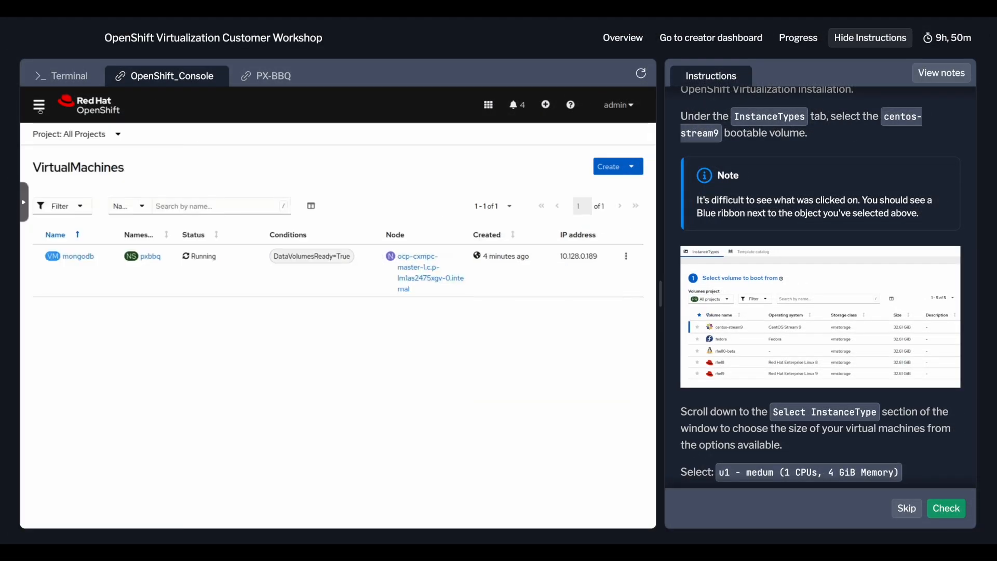
Step: Create a centos-stream9 VM from InstanceType at u1.medium, typing a name beginning 'my-v'
left_click(617, 166)
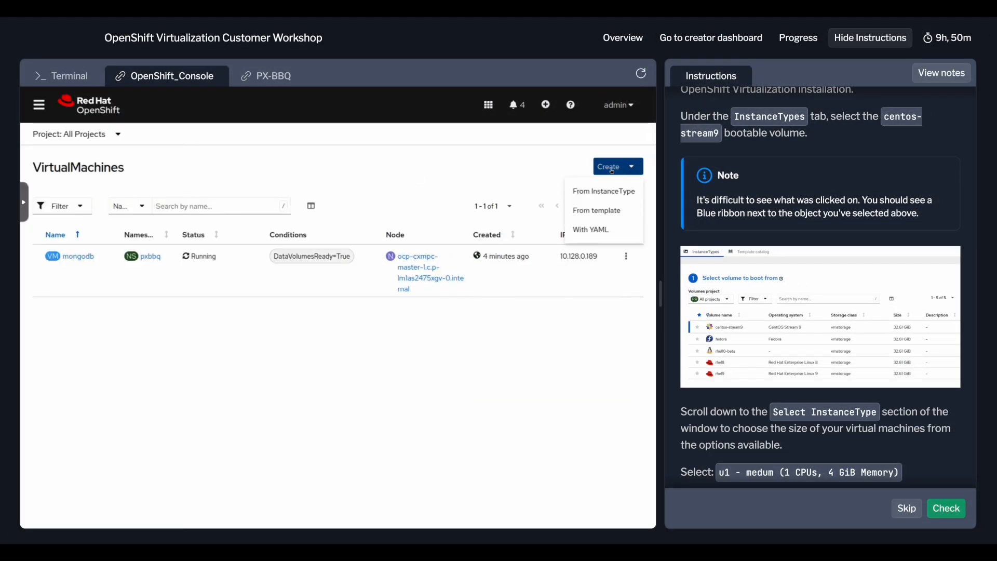
left_click(603, 191)
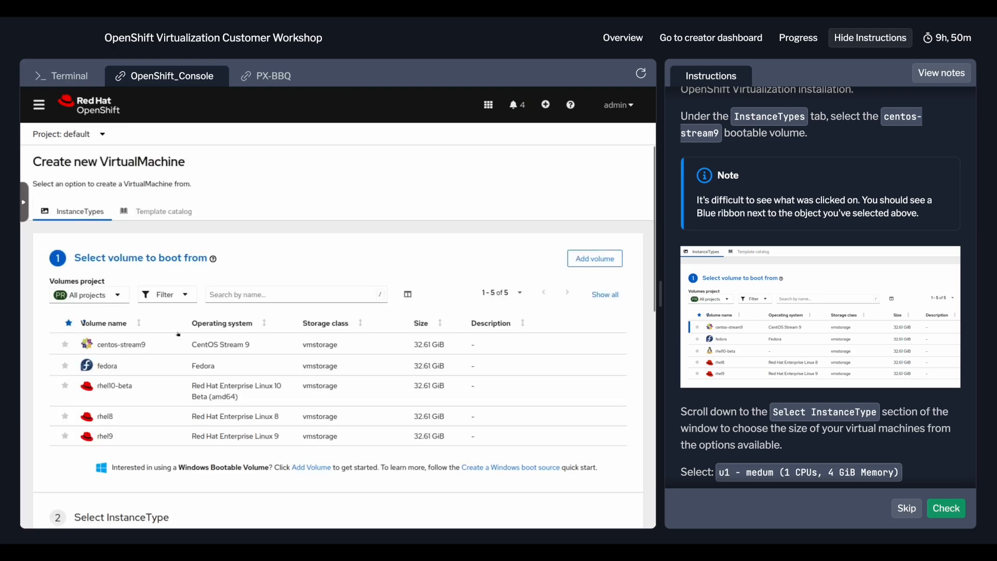
scroll("down", 3)
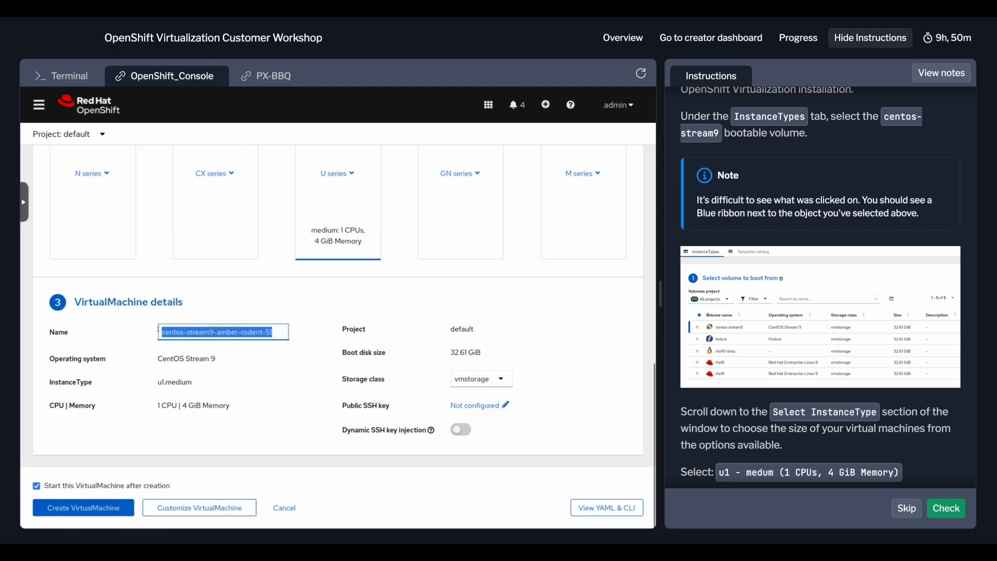
type("my-v")
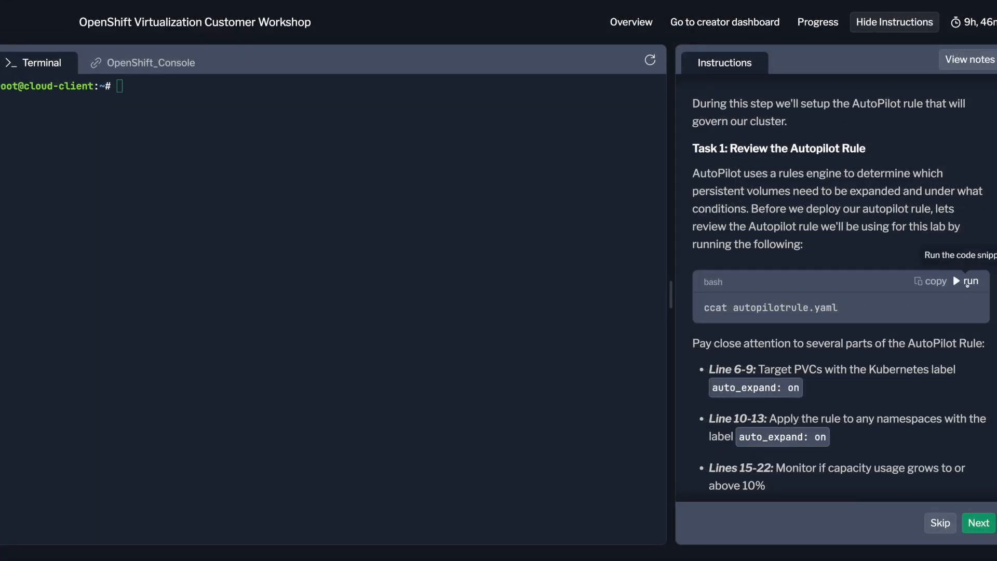
Step: Display and scroll through the autopilotrule.yaml manifest
left_click(969, 281)
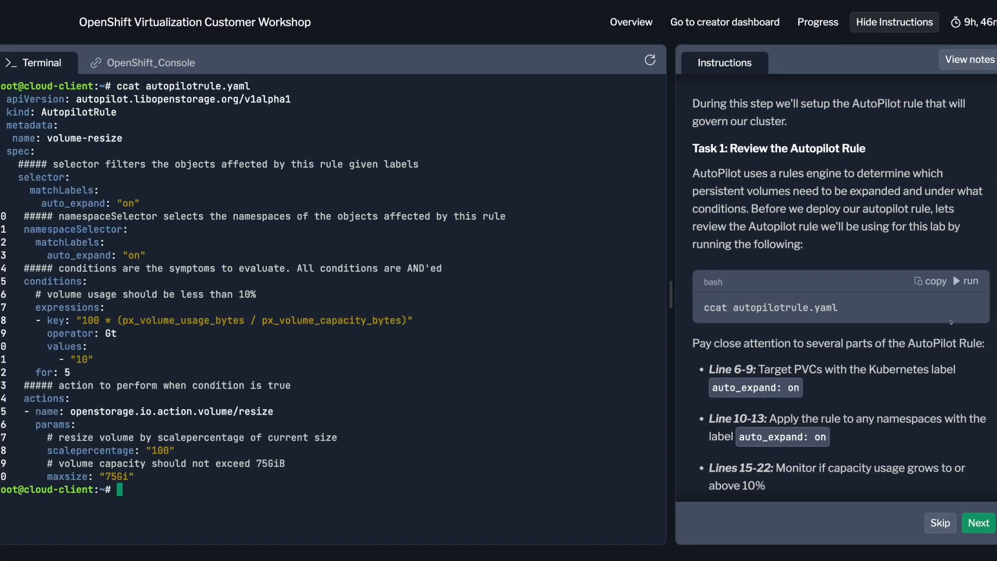
scroll("down", 3)
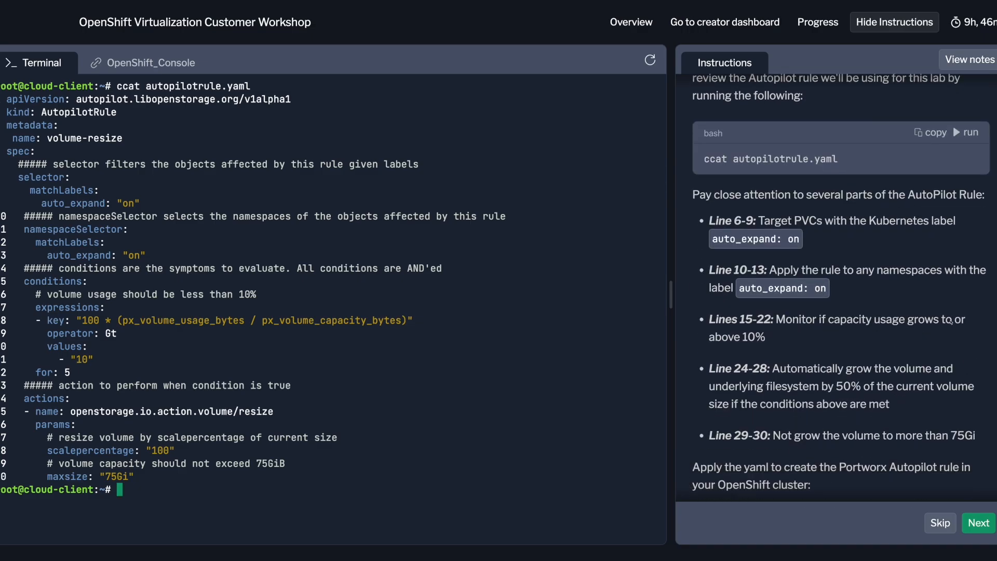
scroll("down", 3)
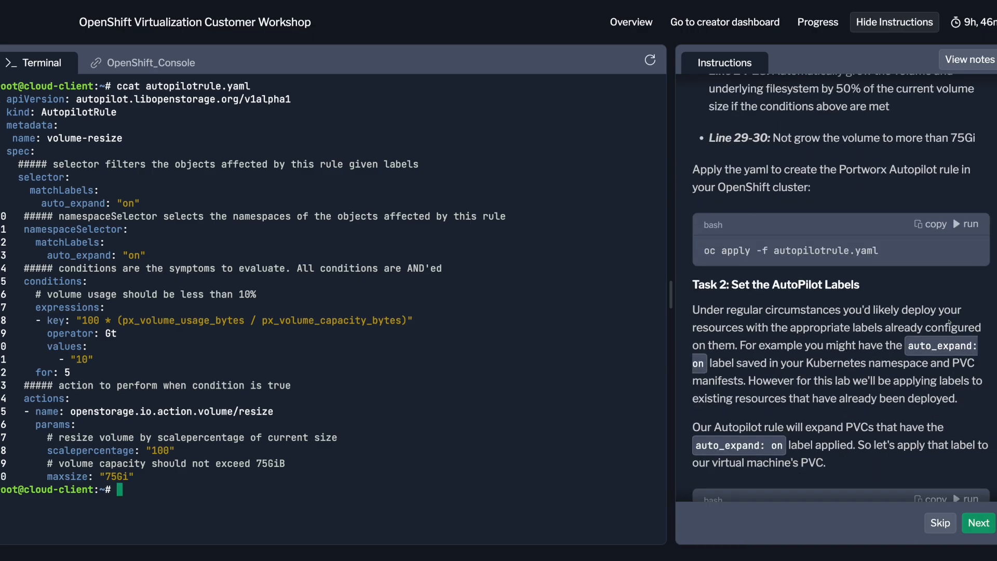
Step: Apply autopilotrule.yaml to create the volume-resize Autopilot rule
left_click(967, 224)
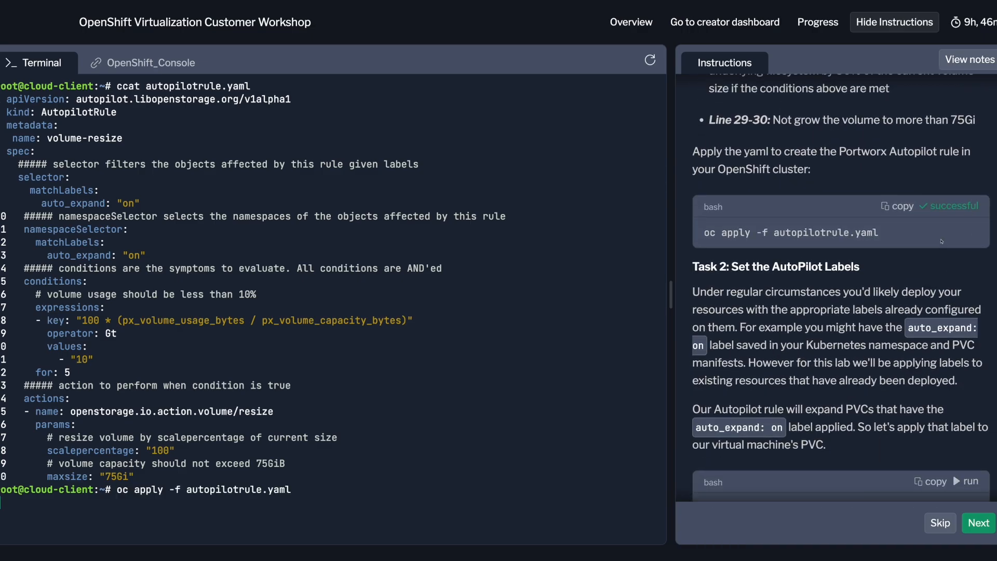
left_click(969, 188)
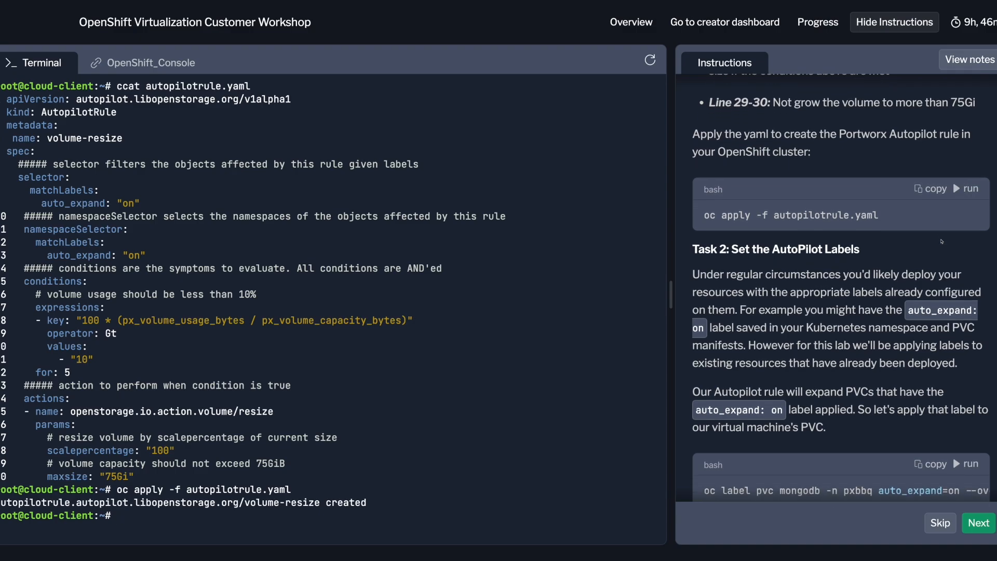
scroll("down", 3)
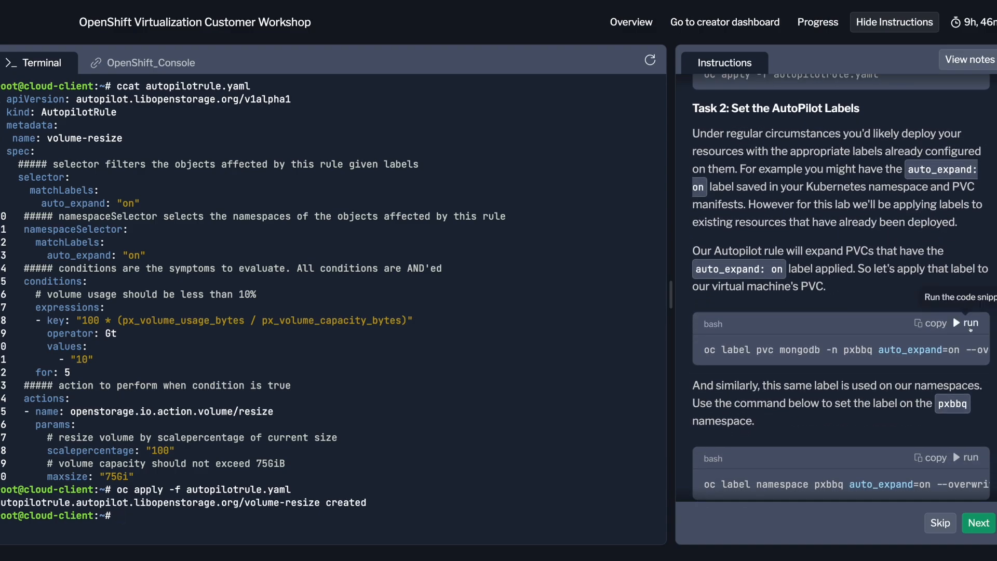